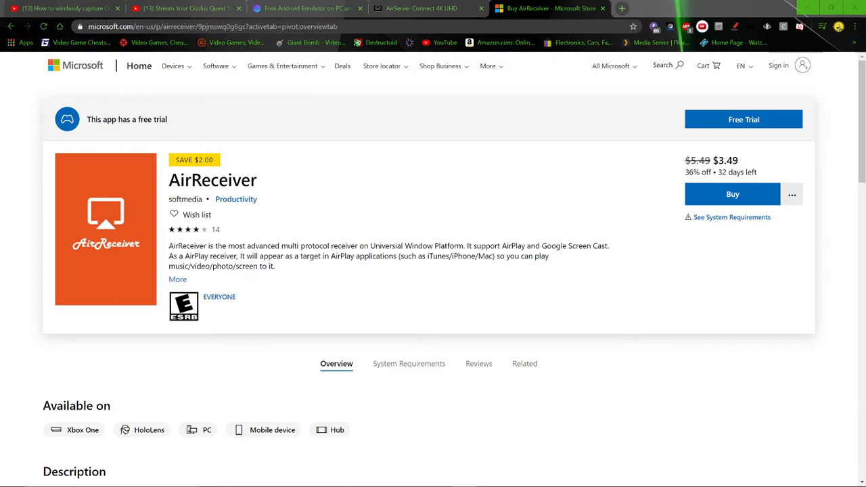
Step: Move the browser with the AirReceiver store listing aside to reveal the Windows desktop
drag(435, 245, 275, 266)
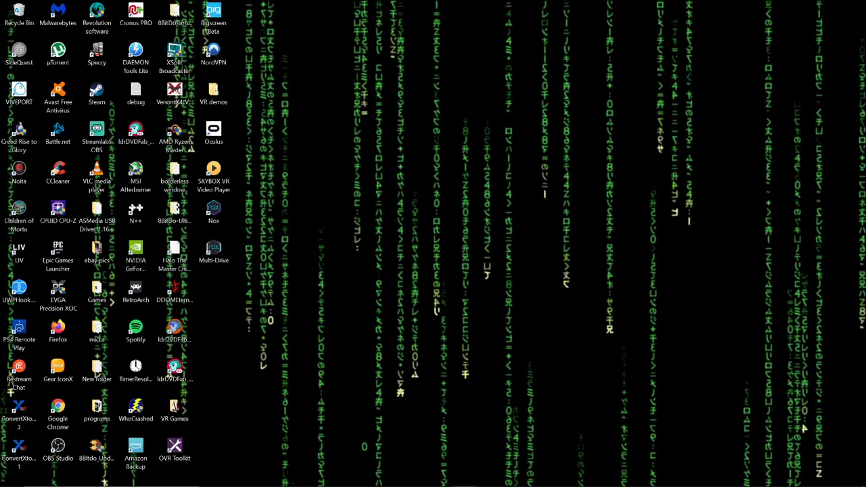
Step: Select the Nox emulator shortcut on the desktop
click(213, 214)
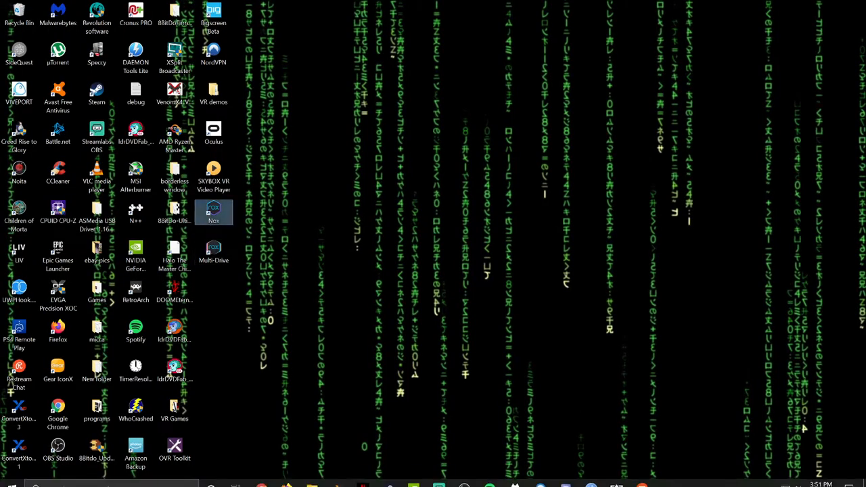
mouse_move(261, 477)
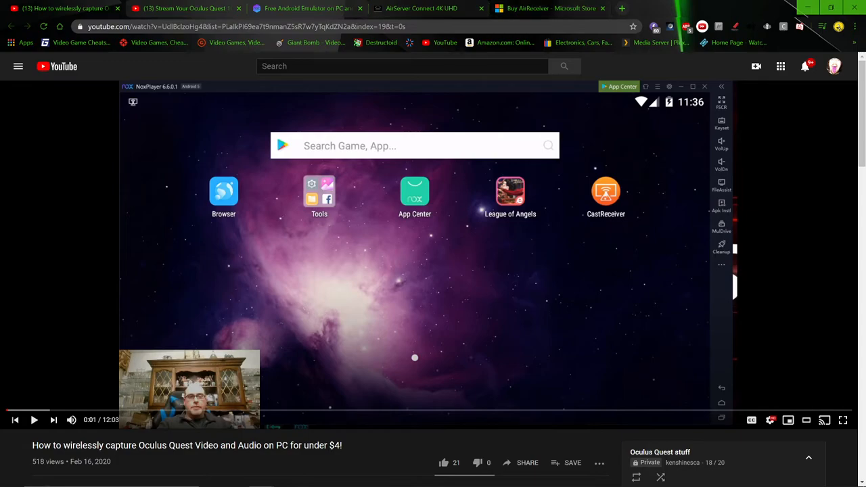
Step: Switch from the YouTube video to the AirServer business licenses tab ($39.99 per license)
click(421, 9)
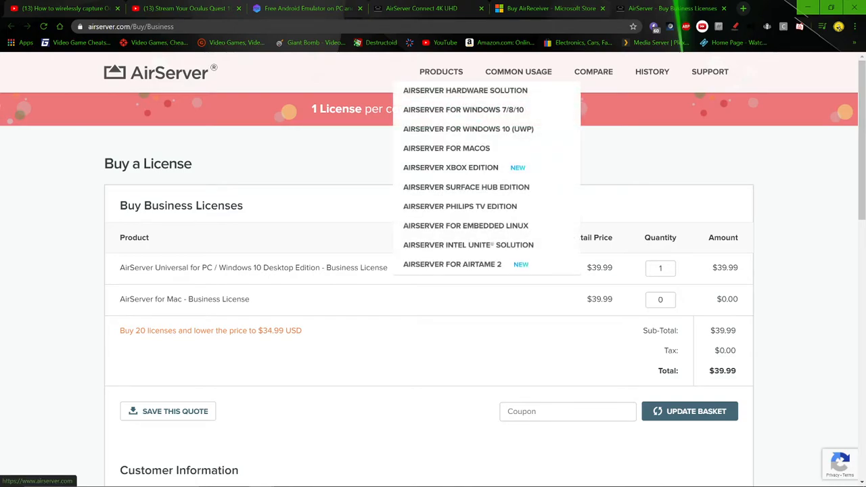
mouse_move(463, 109)
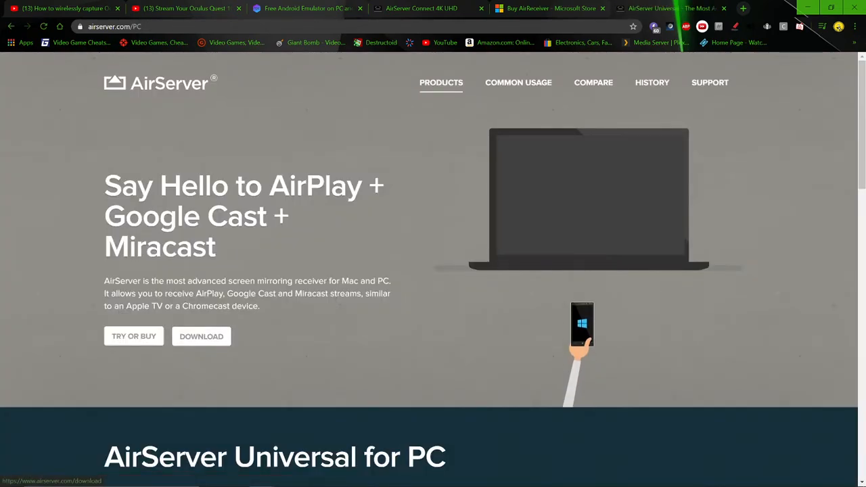
Step: View AirServer for PC's Try or Buy page with the 30-day trial and license prices
click(134, 336)
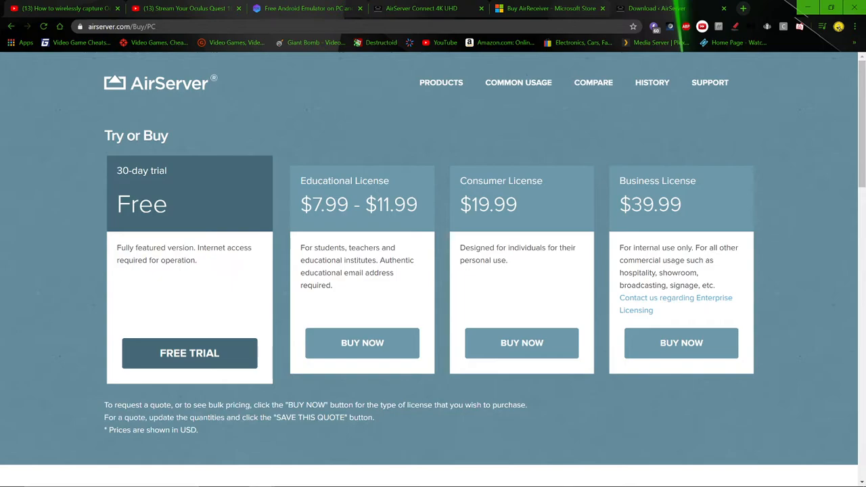
double_click(498, 204)
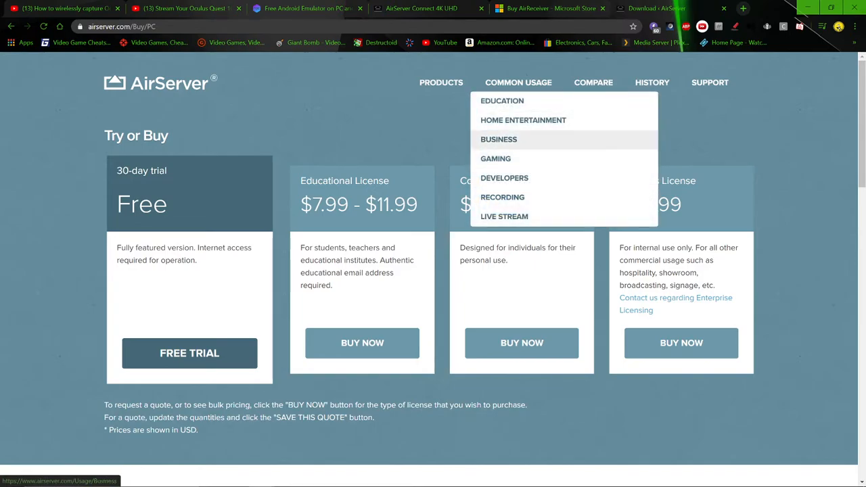
mouse_move(523, 120)
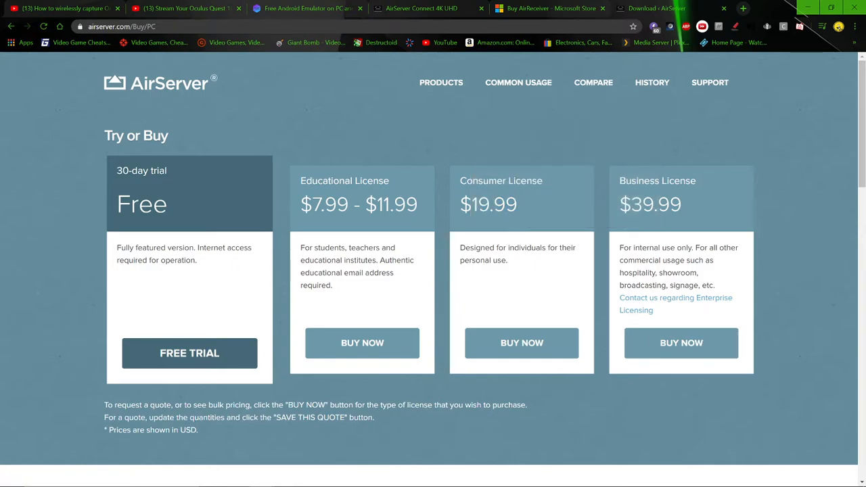
mouse_move(548, 9)
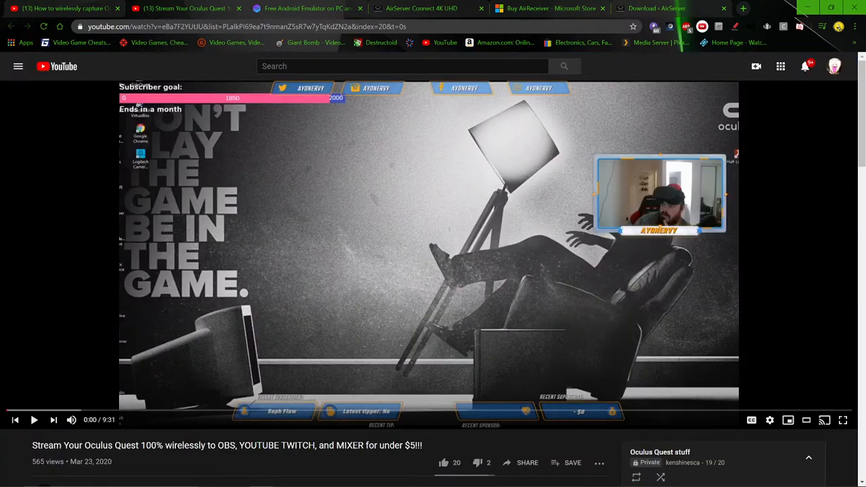
Step: Skim down the YouTube video page, then return to the AirReceiver store tab ($3.49)
scroll(down, 3)
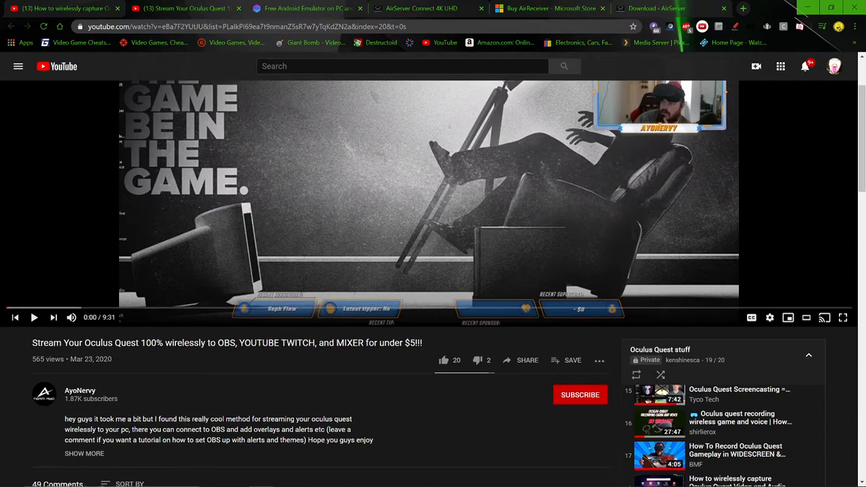
scroll(down, 3)
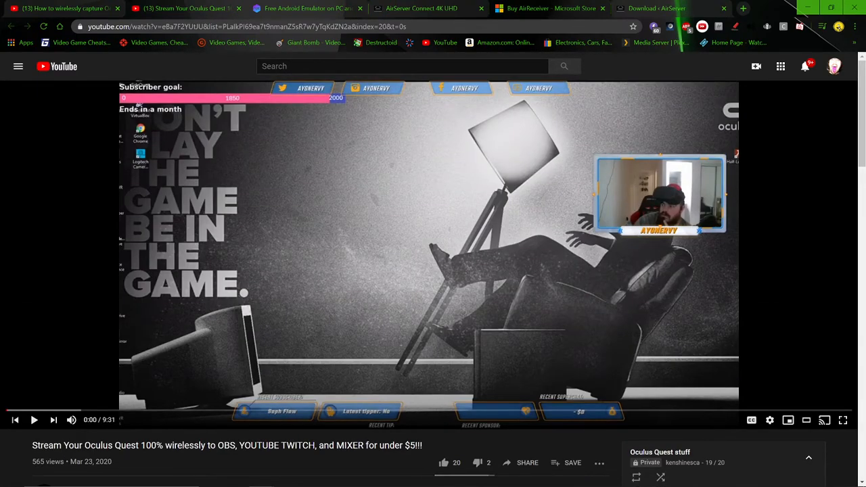
click(548, 8)
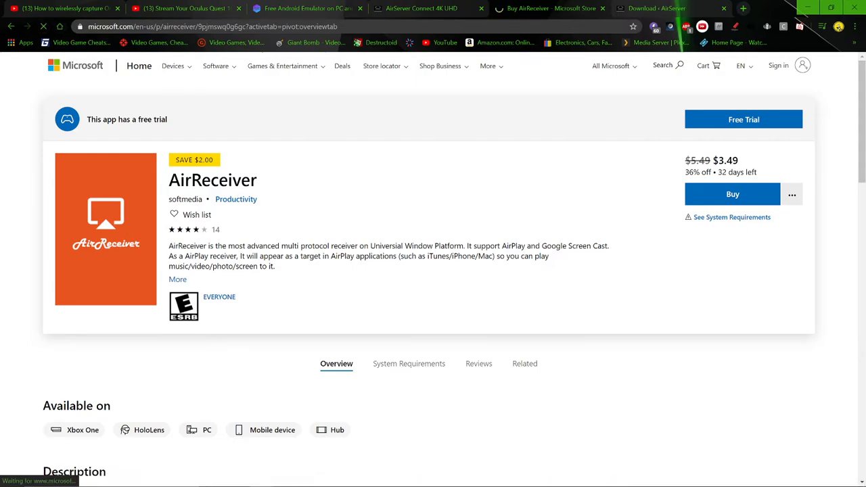
Step: Read through the AirReceiver store description before launching the app
scroll(down, 3)
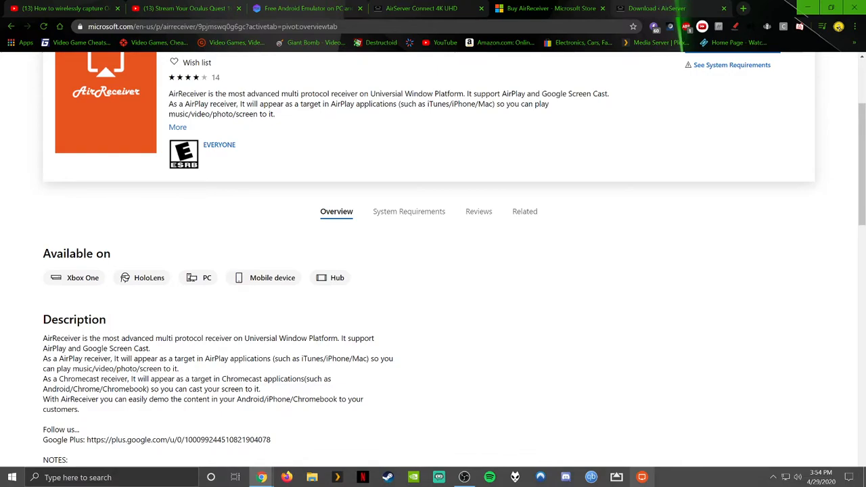
scroll(up, 3)
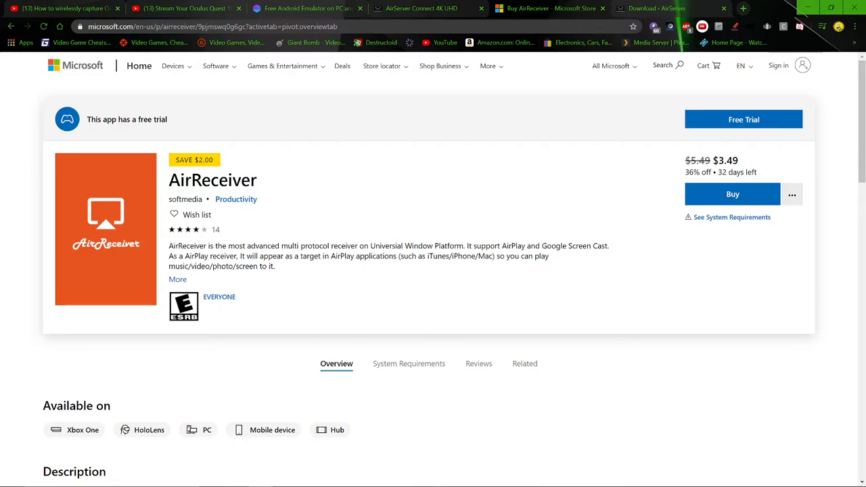
scroll(down, 3)
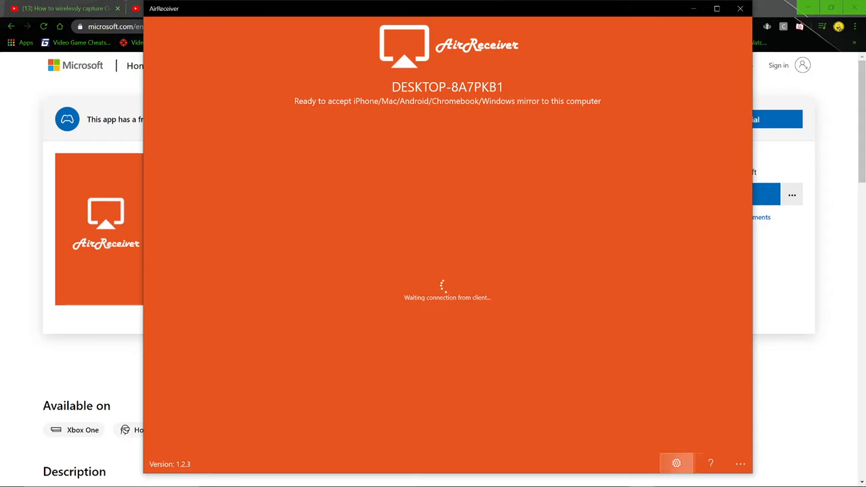
Step: Start casting the Quest headset view to this PC so it appears in AirReceiver
click(676, 464)
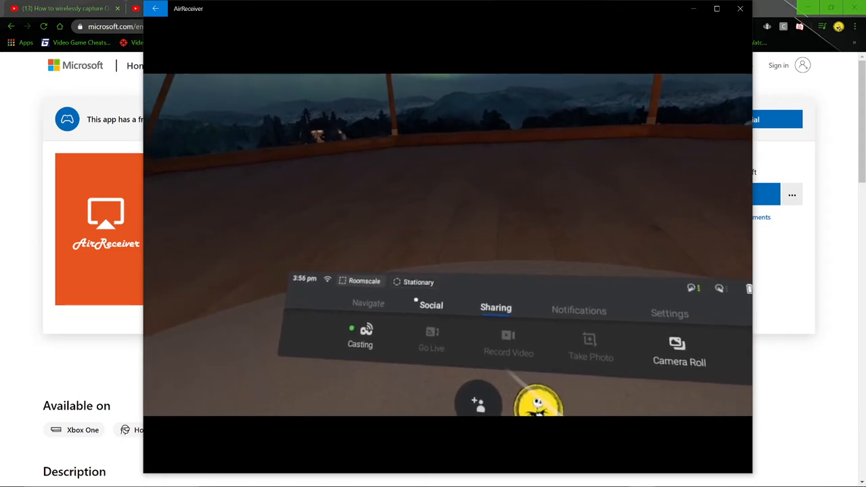
Step: Bring up the Quest's Headset Casting dialog confirming DESKTOP-8A7PKB1 as the Chromecast target
click(368, 302)
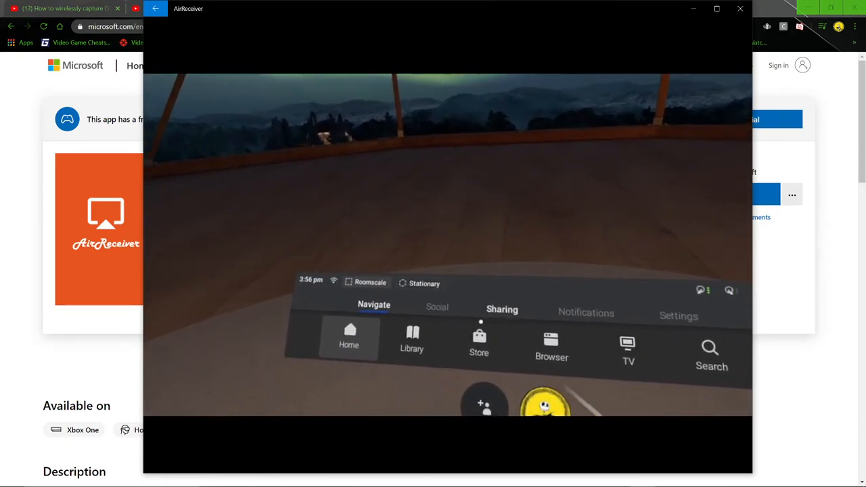
click(502, 309)
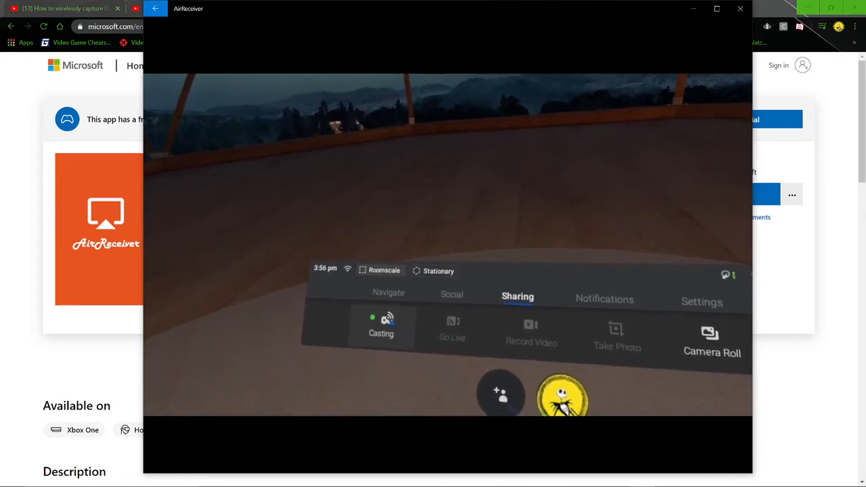
click(382, 328)
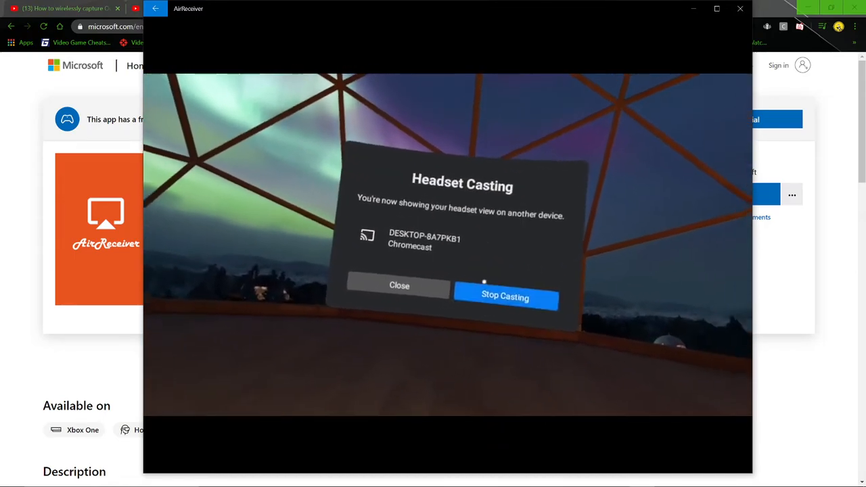